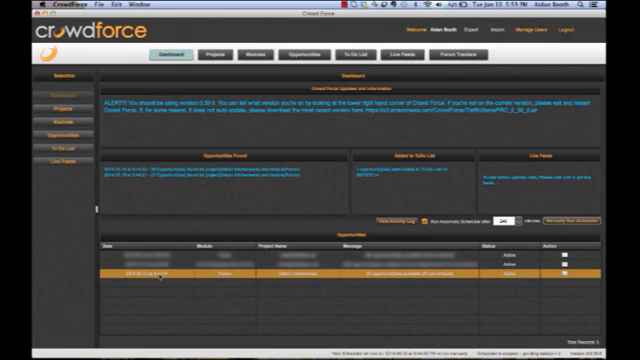
{"action": "mouse_move", "coordinate": [160, 284]}
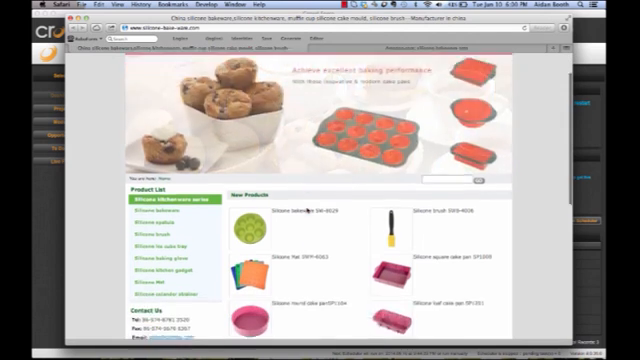
Scroll through the silicone bakeware product catalogue on the kitchenware website.
{"action": "scroll", "scroll_direction": "down", "scroll_amount": 3}
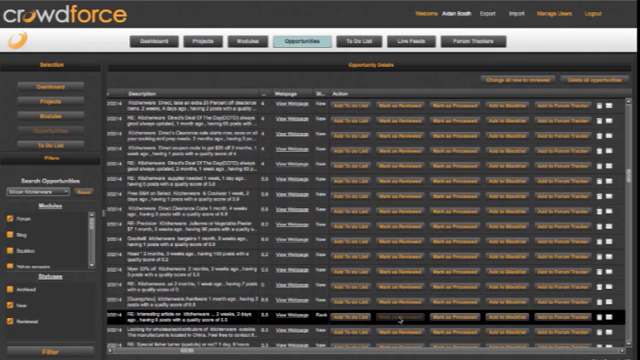
Scroll through the Opportunity Details table of forum opportunities found for the project.
{"action": "scroll", "scroll_direction": "down", "scroll_amount": 3}
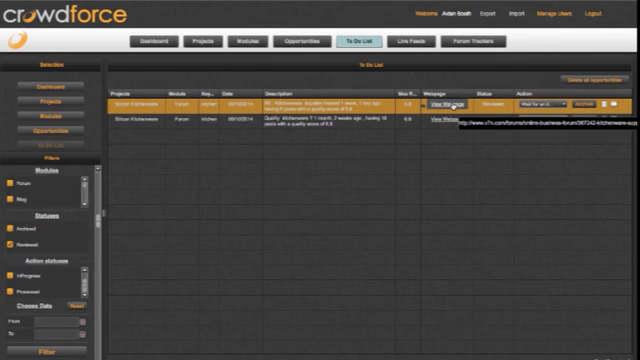
View the message of the first to-do entry to reach its forum thread.
{"action": "left_click", "coordinate": [446, 104]}
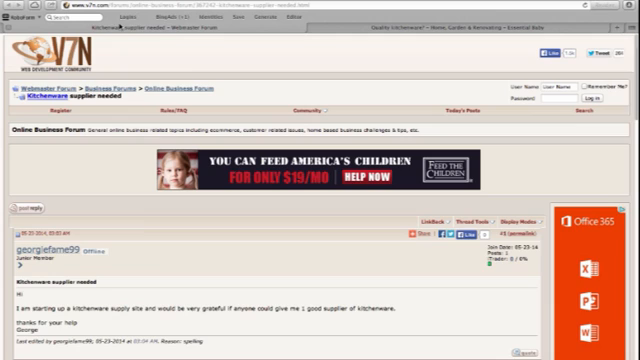
Read down the 'kitchenware supplier needed' forum thread.
{"action": "scroll", "scroll_direction": "down", "scroll_amount": 3}
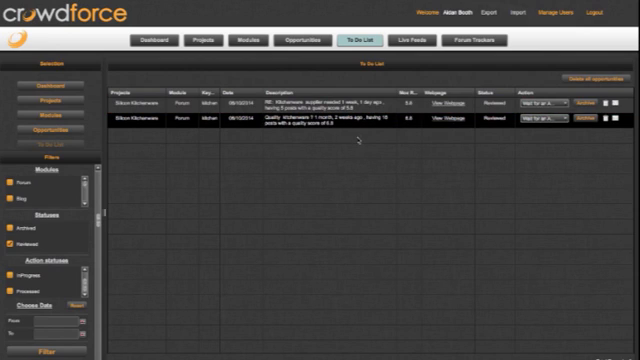
{"action": "mouse_move", "coordinate": [356, 184]}
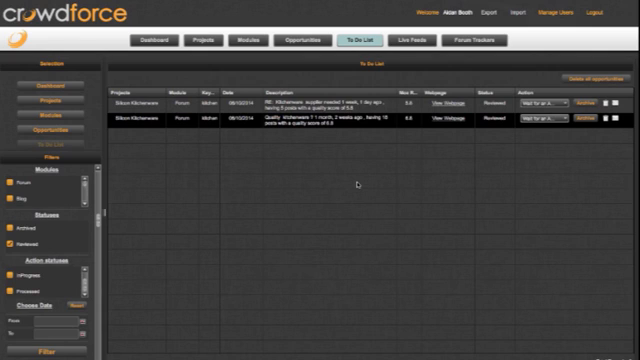
Go from the To Do List to the full Opportunities list.
{"action": "left_click", "coordinate": [300, 40]}
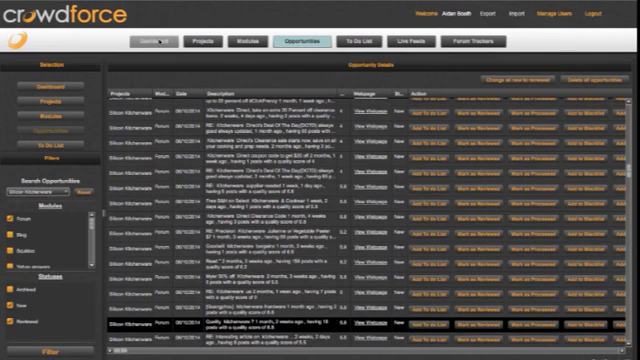
Return to the Dashboard overview with its opportunity summary panels.
{"action": "left_click", "coordinate": [156, 40]}
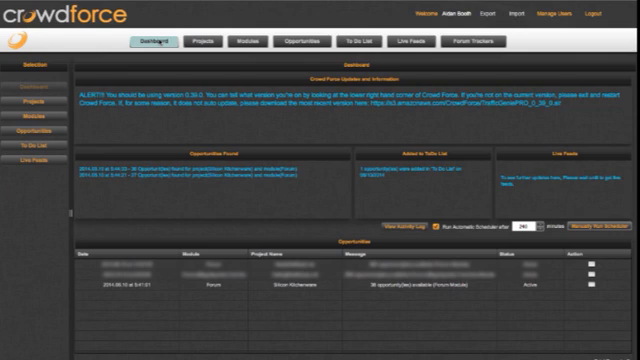